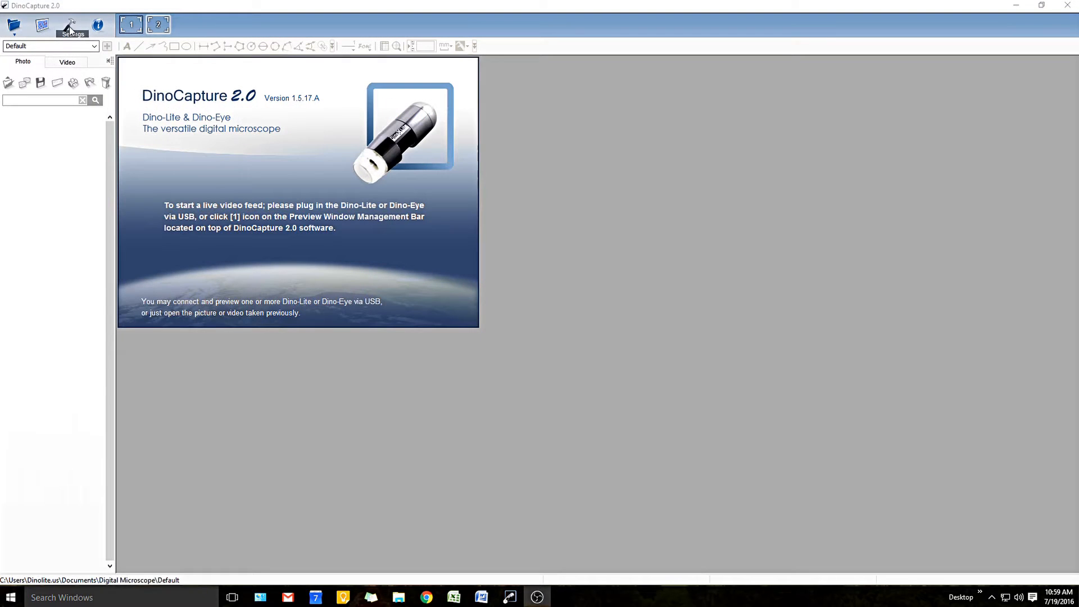
Step: View the Line command's current key under Measurement in Customize Shortcut Keys, then return to the live board view
click(70, 25)
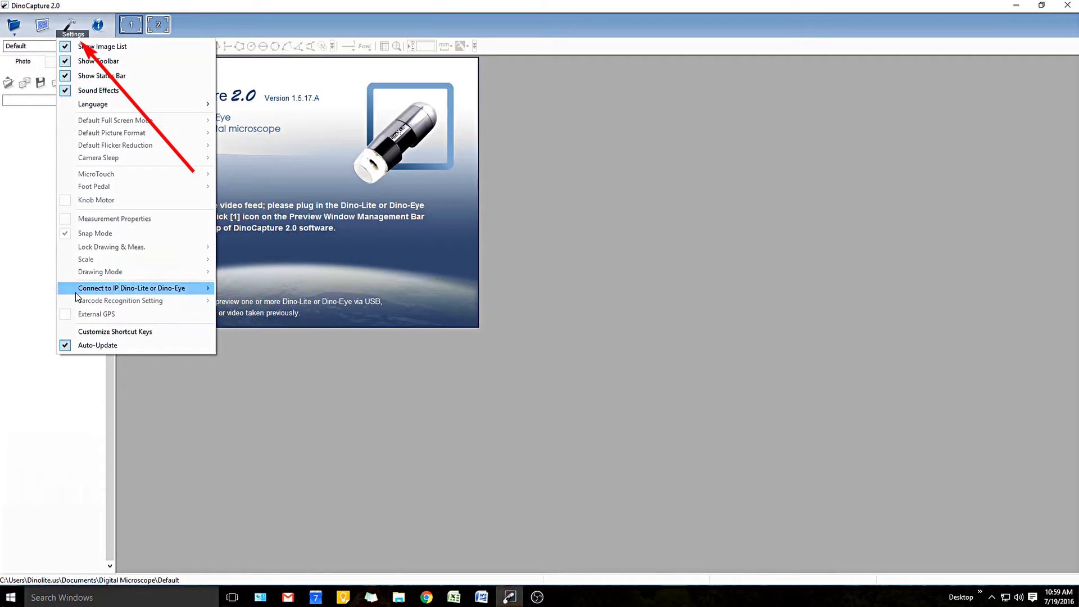
click(115, 331)
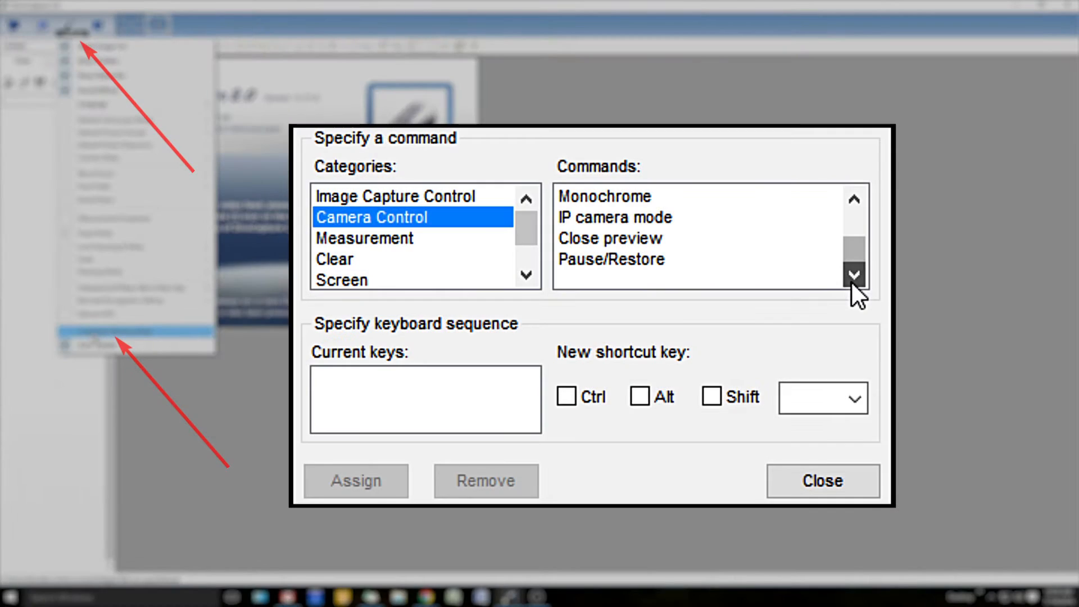
click(387, 238)
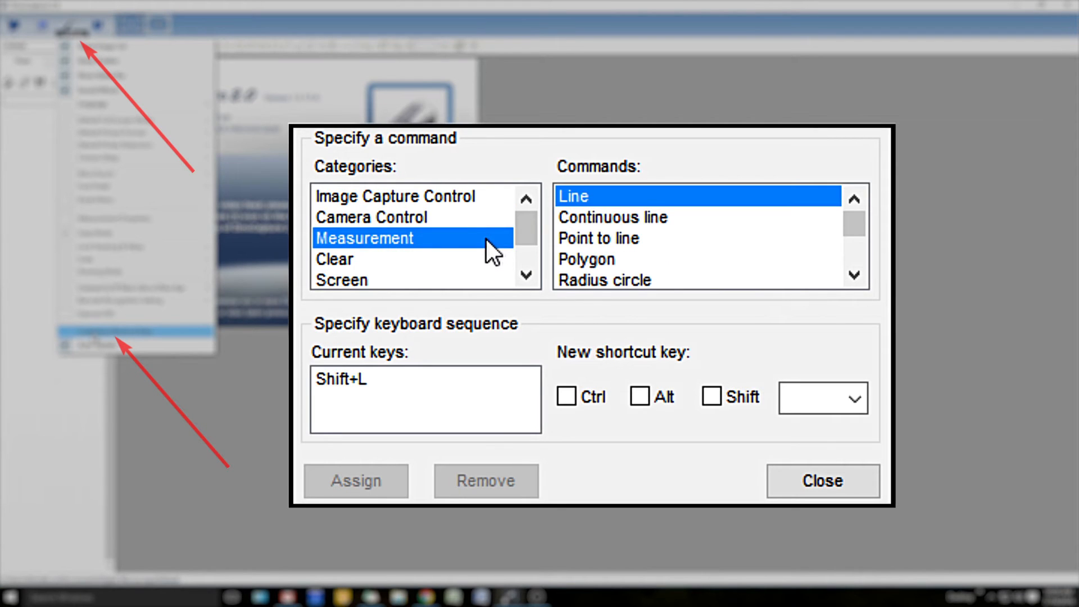
click(823, 481)
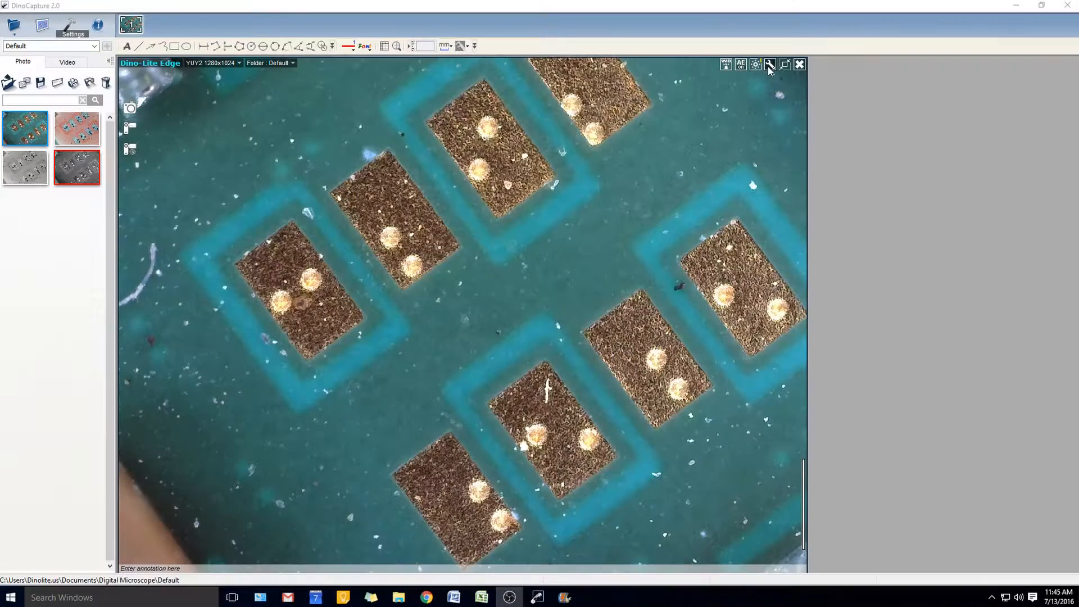
Step: Enable Negative in Camera Adjustment so the live board shows in negative colours
click(769, 63)
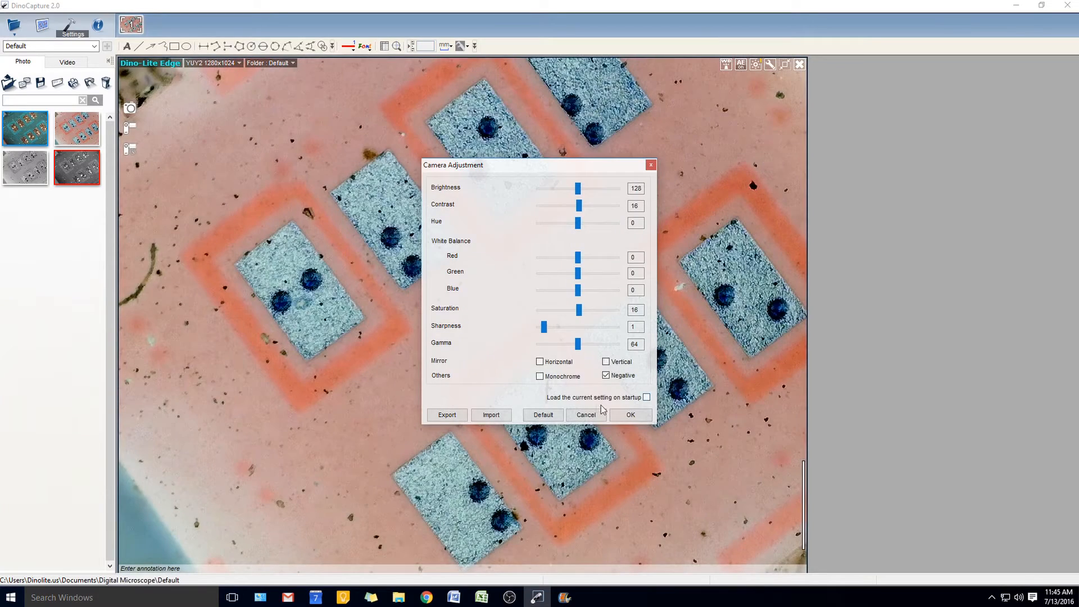
click(629, 415)
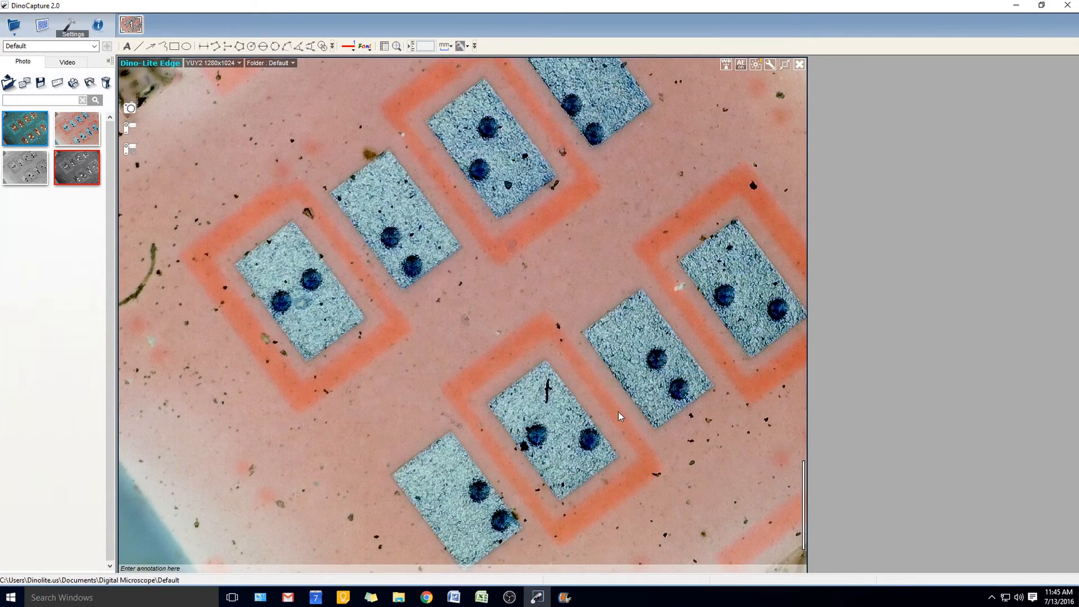
Step: Select the Negative camera command in Customize Shortcut Keys for binding
click(70, 26)
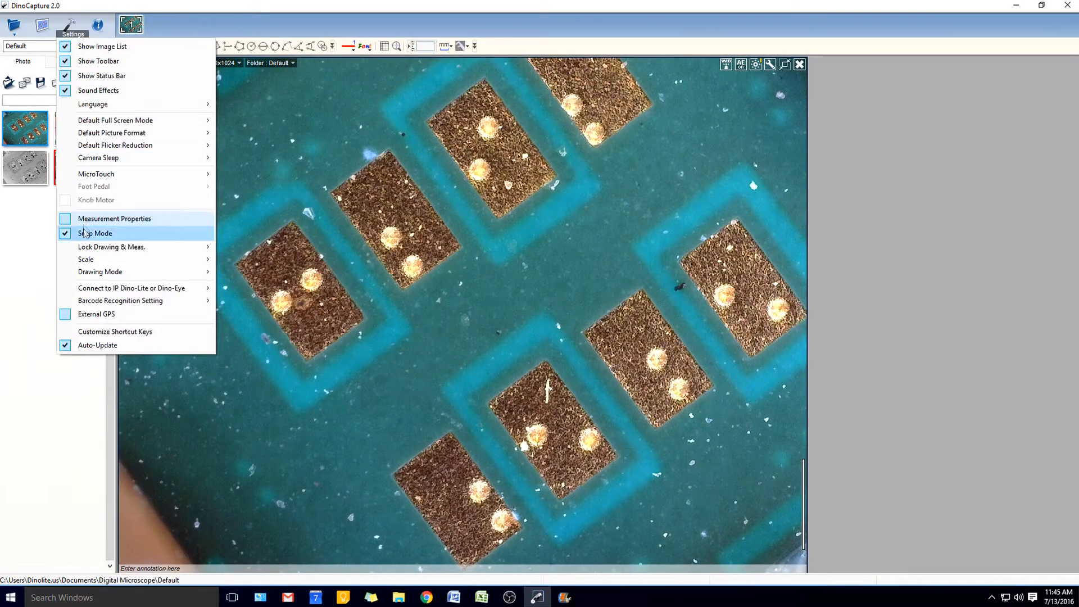
click(114, 330)
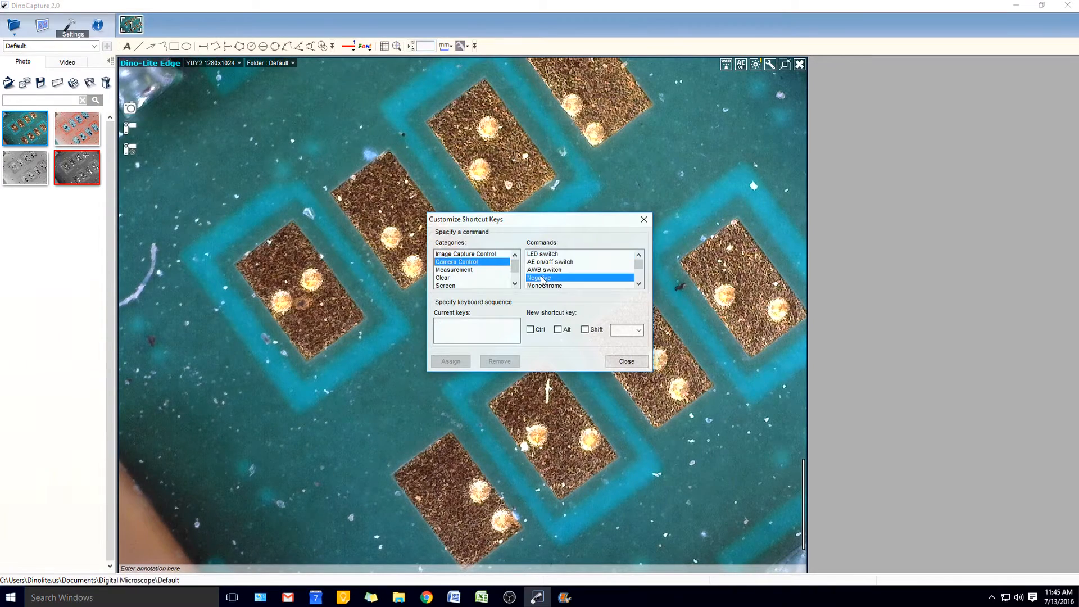
click(638, 331)
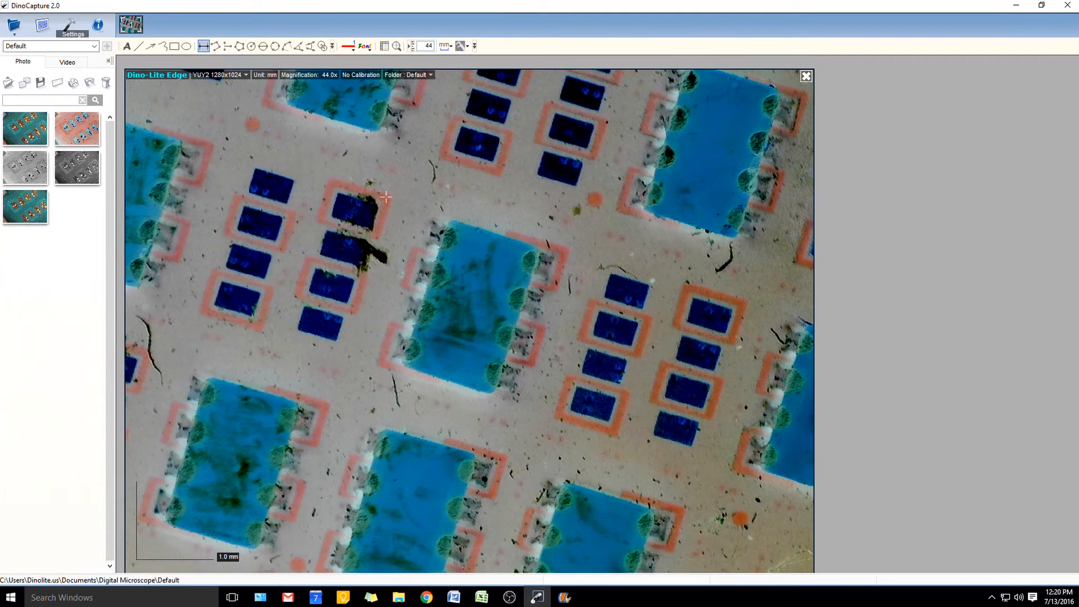
Step: Measure a line across the board image, then bring up Customize Shortcut Keys again
drag(450, 219, 533, 244)
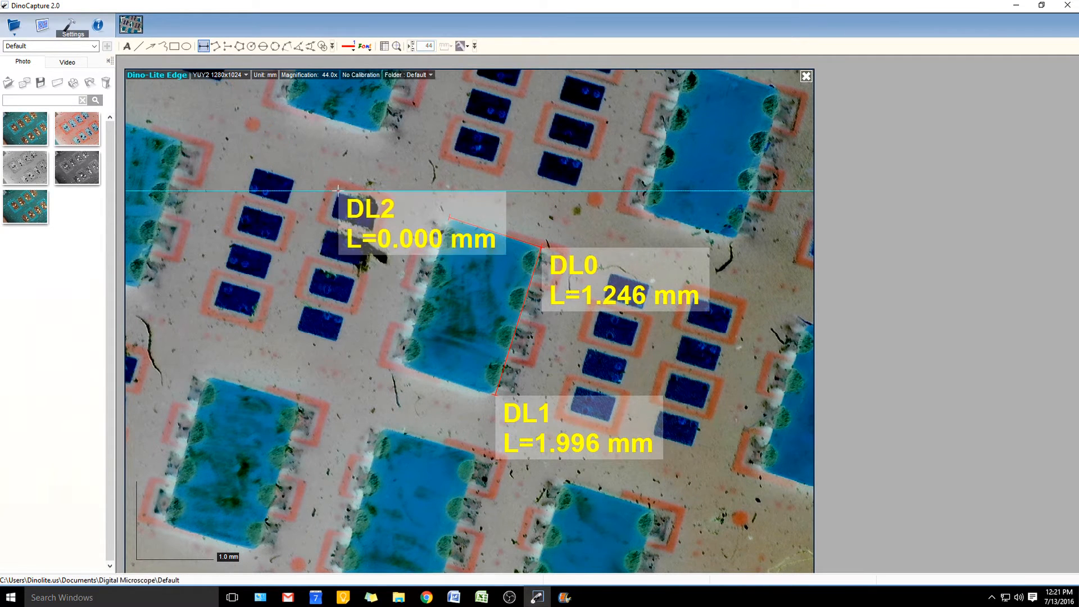
click(70, 31)
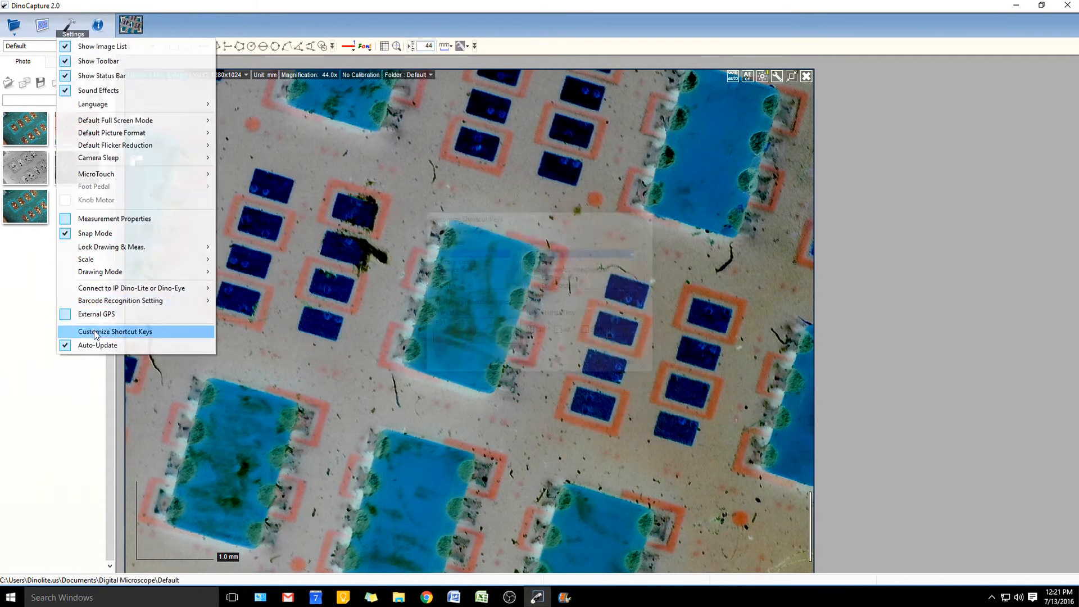
click(115, 332)
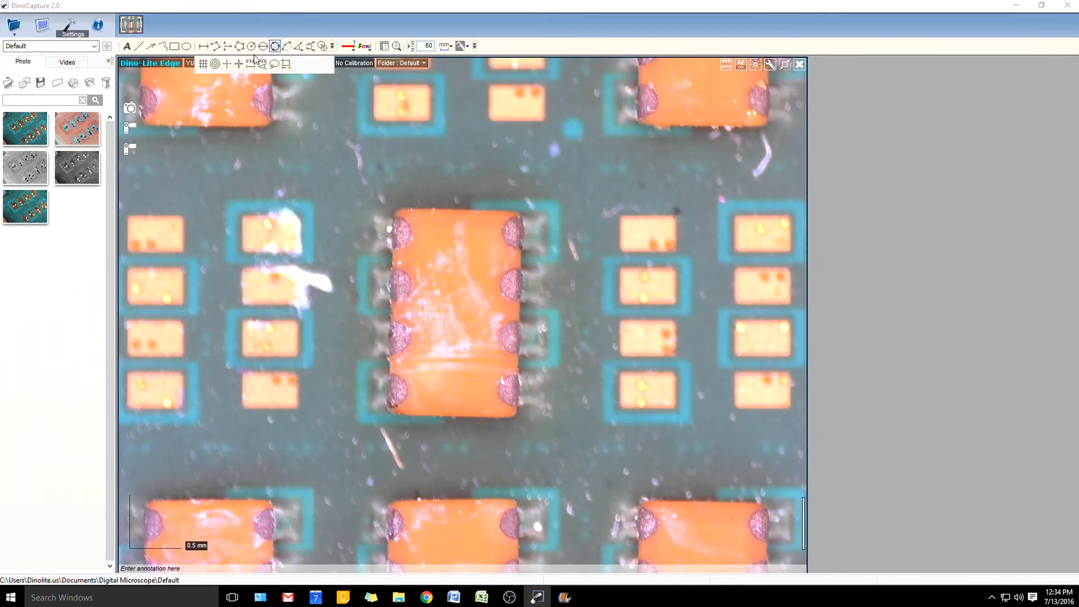
Step: Select Measurement > Gridlines in Customize Shortcut Keys and pick a new key from the dropdown
click(64, 23)
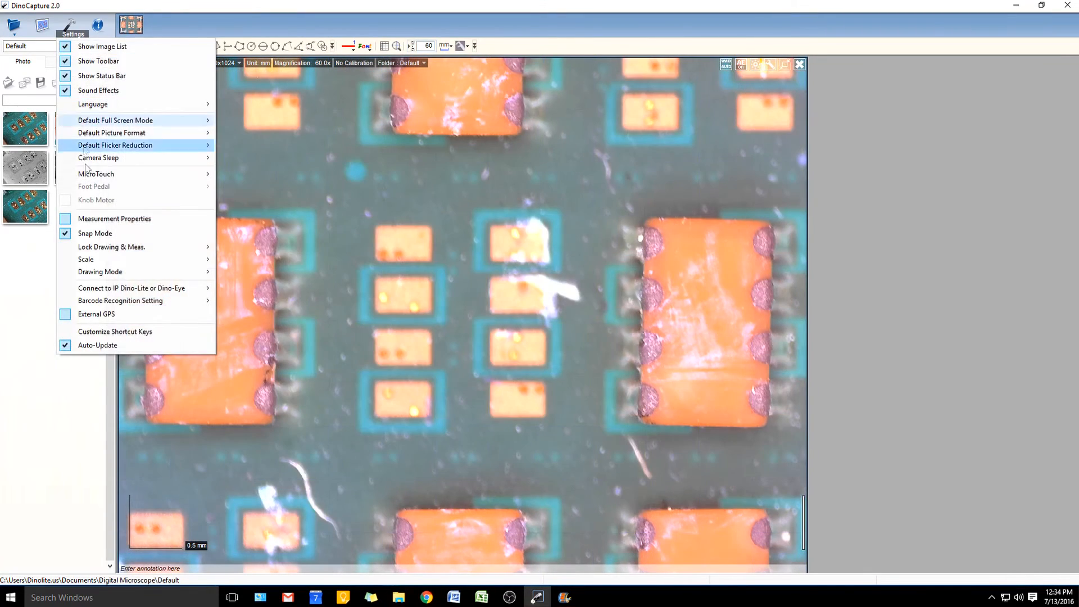
click(115, 332)
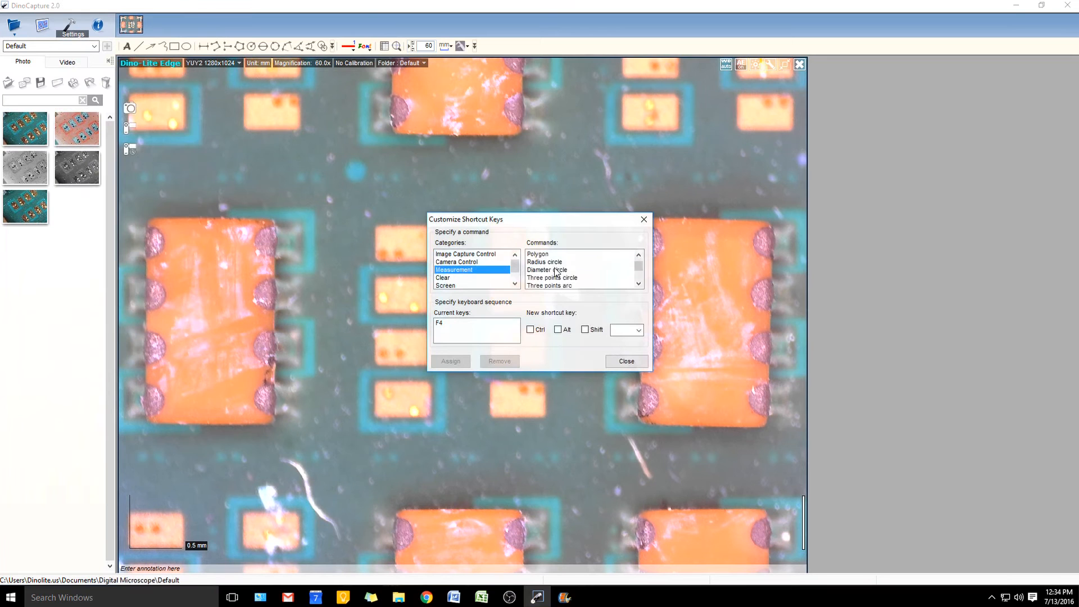
click(539, 270)
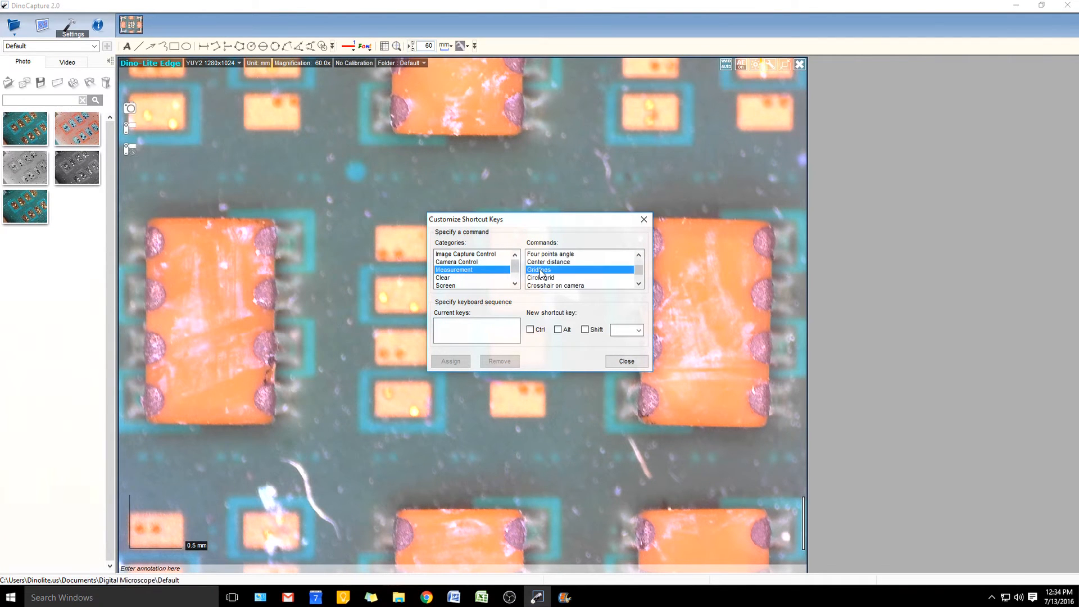
click(637, 330)
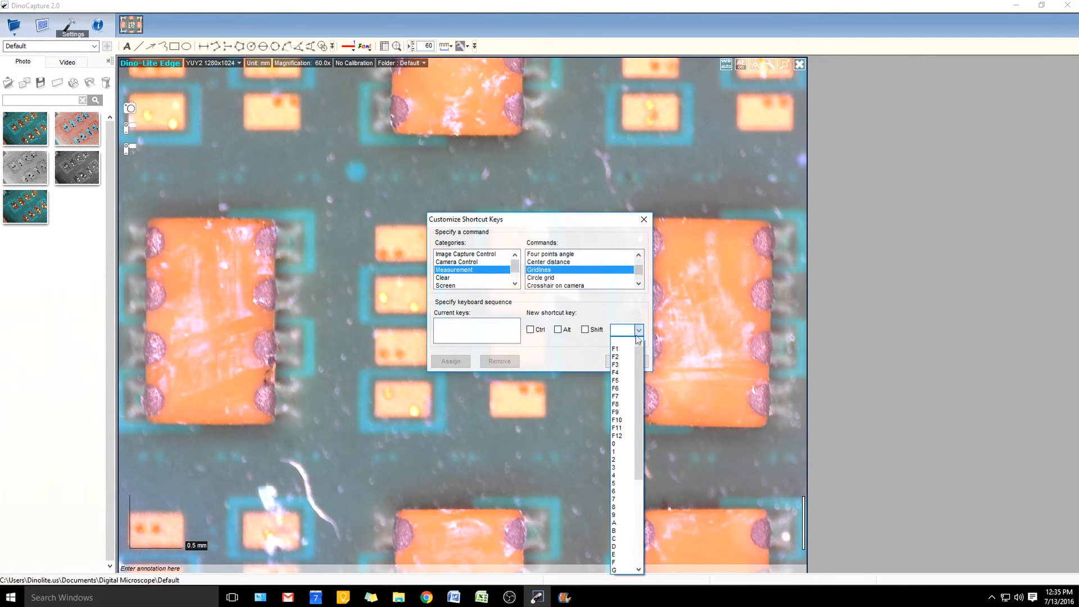
click(613, 348)
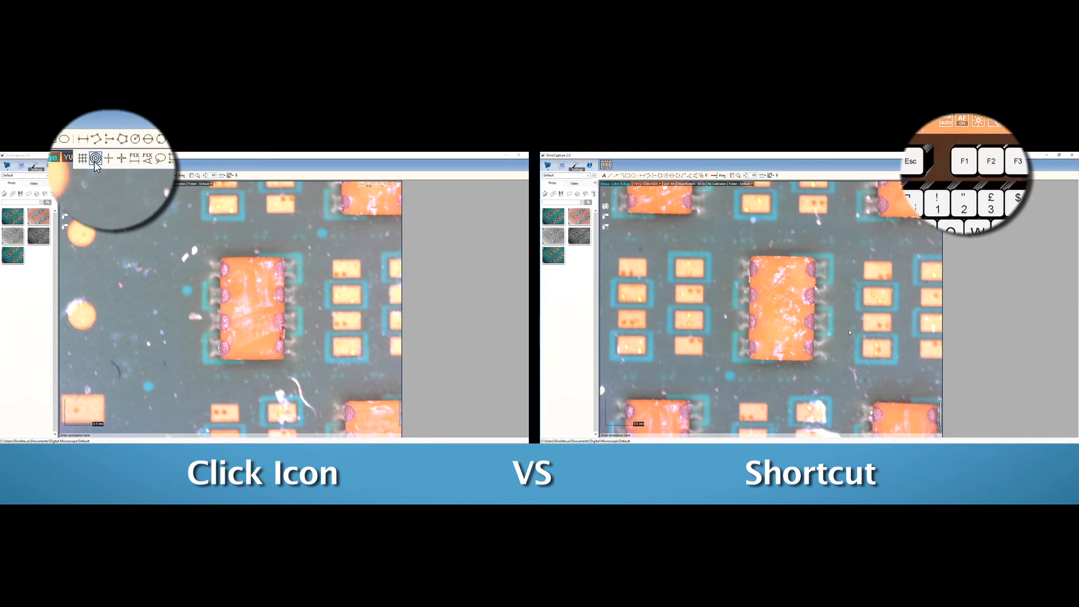
Step: Show the Image Capture Control commands, where taking a picture uses F11
click(96, 171)
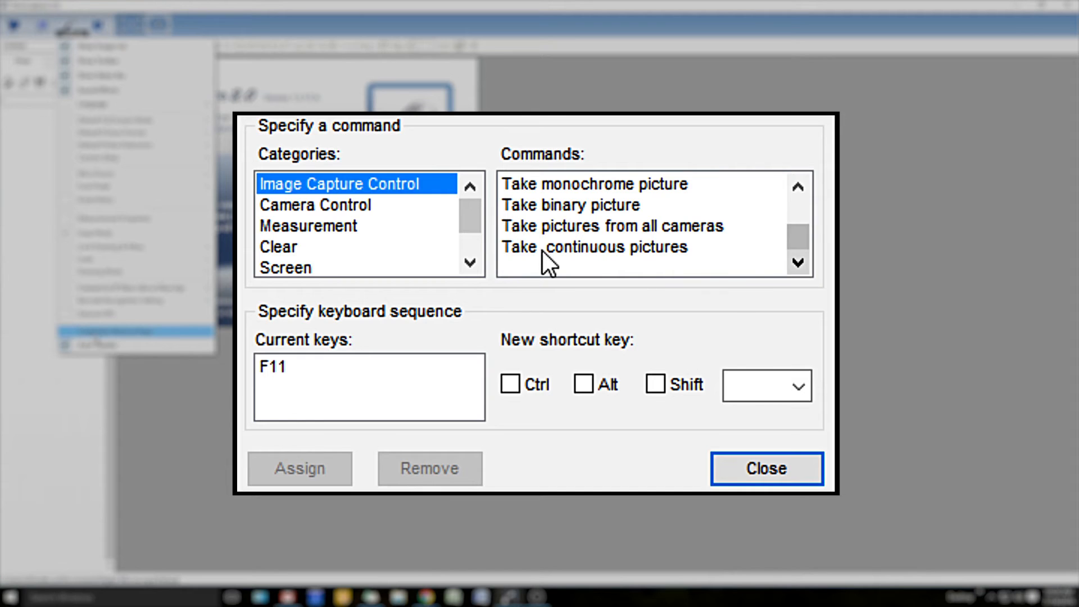
click(317, 205)
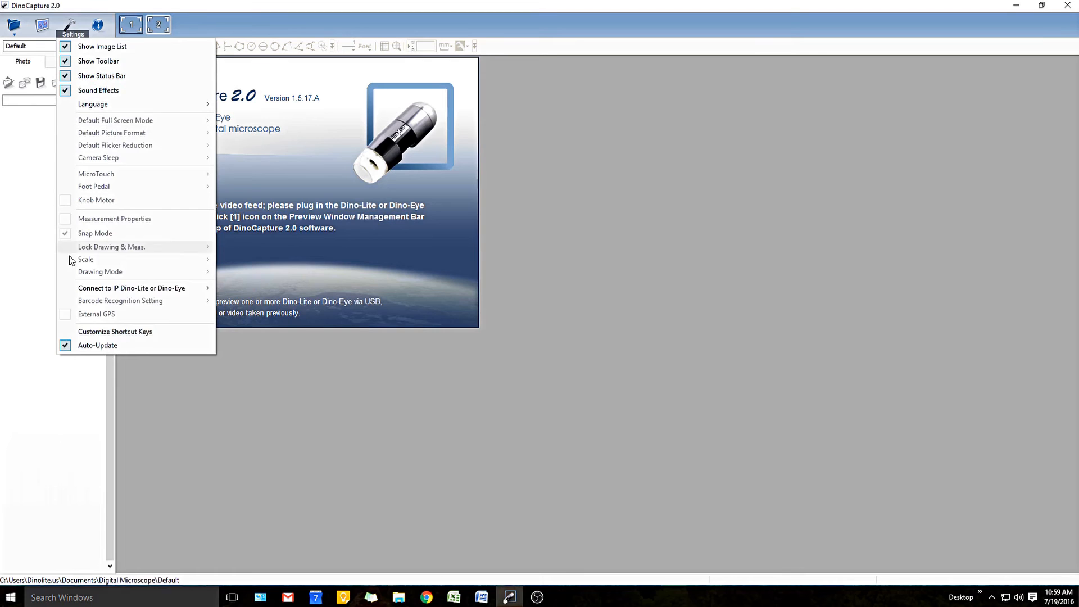
Step: Browse the Image Capture Control and Camera Control command lists in Customize Shortcut Keys
click(114, 332)
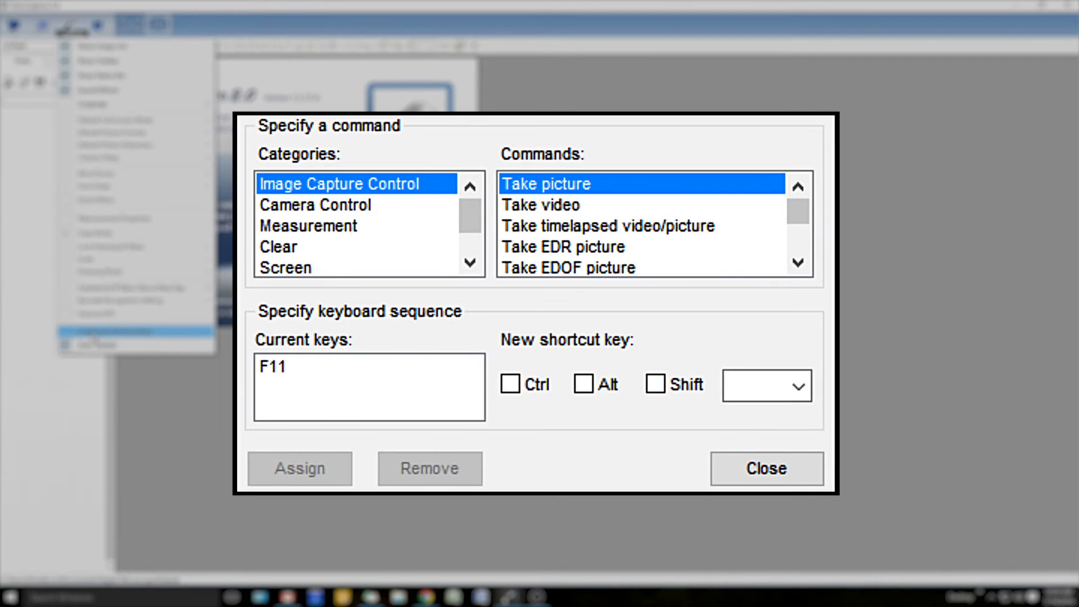
click(798, 258)
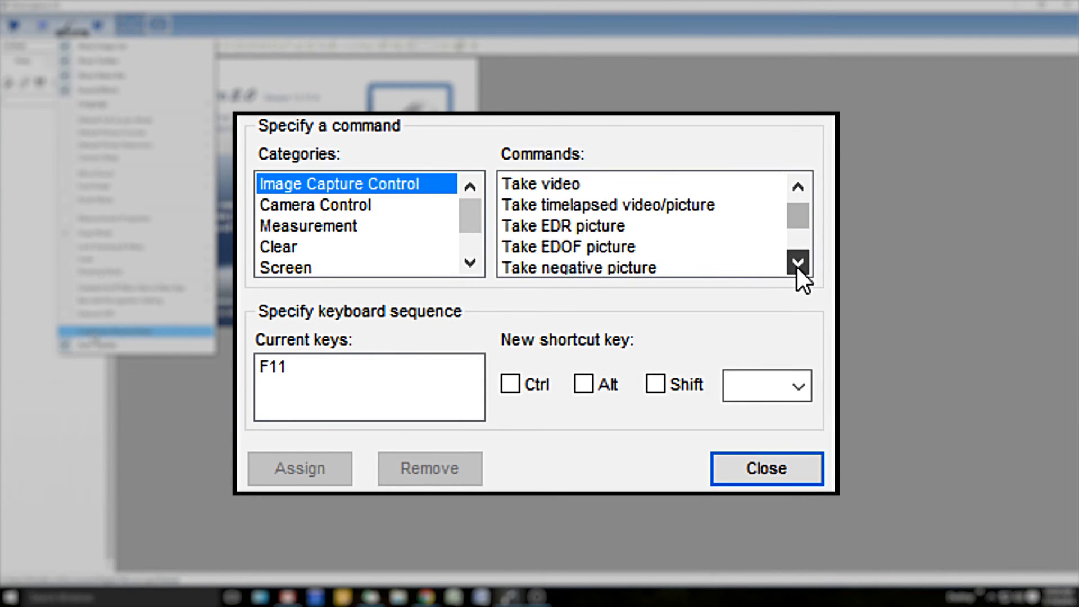
click(316, 205)
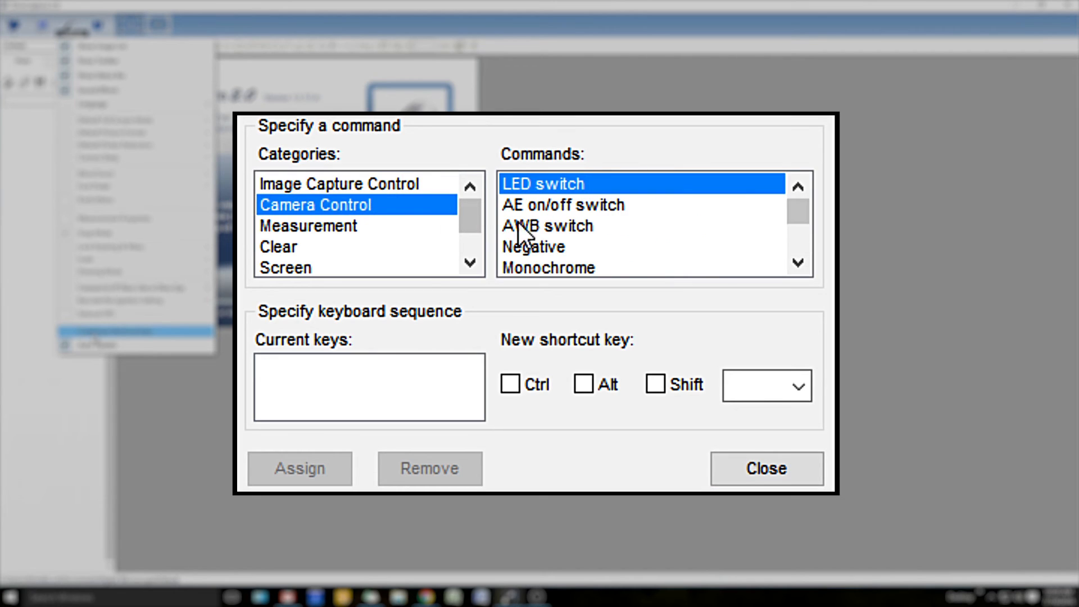
click(797, 263)
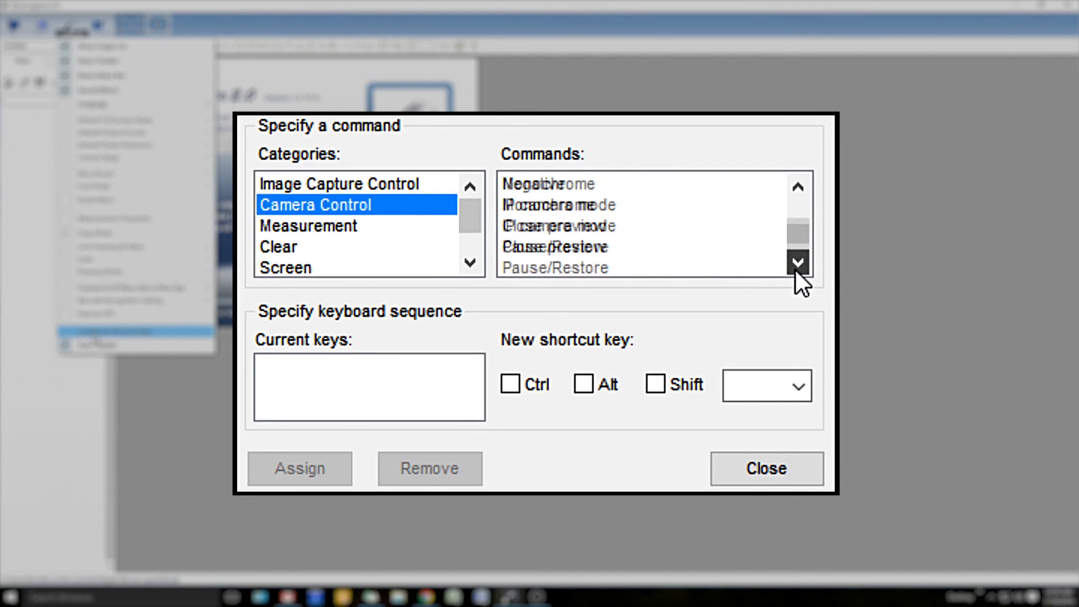
Step: Browse the Measurement commands, then the Clear category's Drawing and measurement command
click(308, 225)
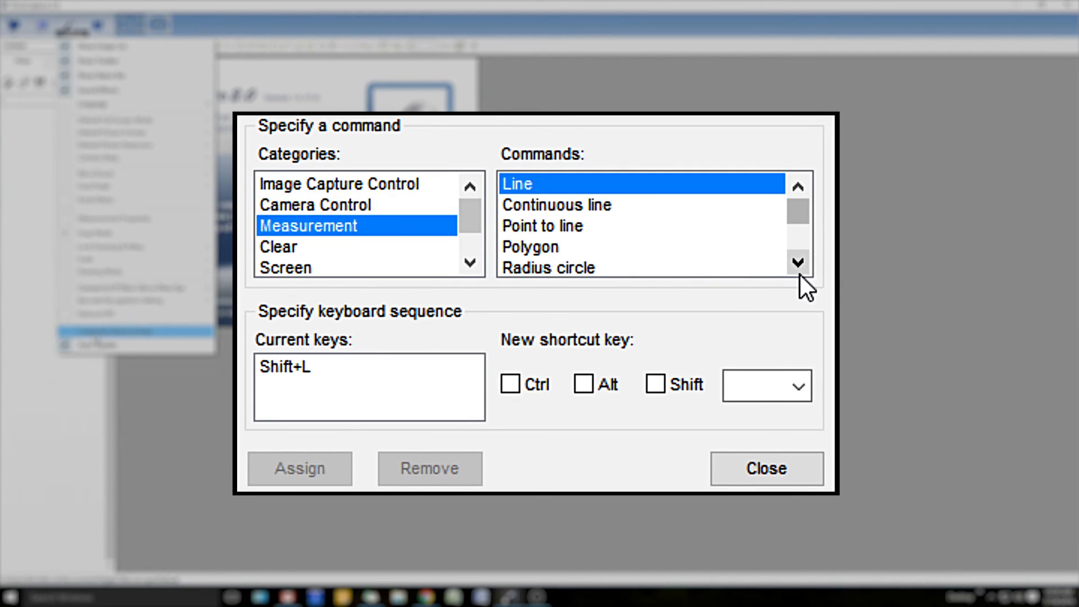
click(795, 263)
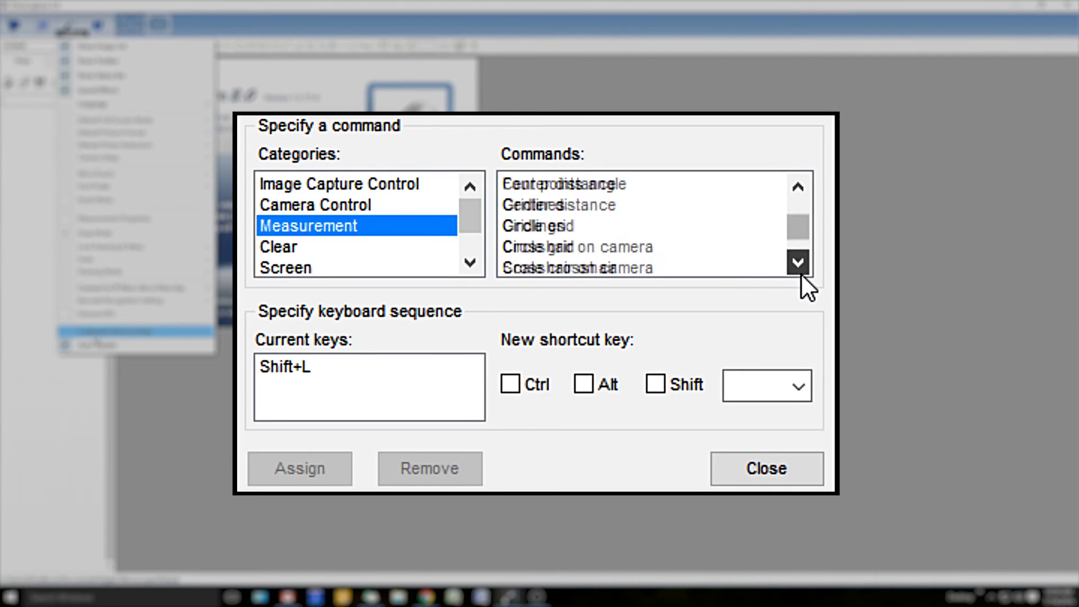
click(301, 246)
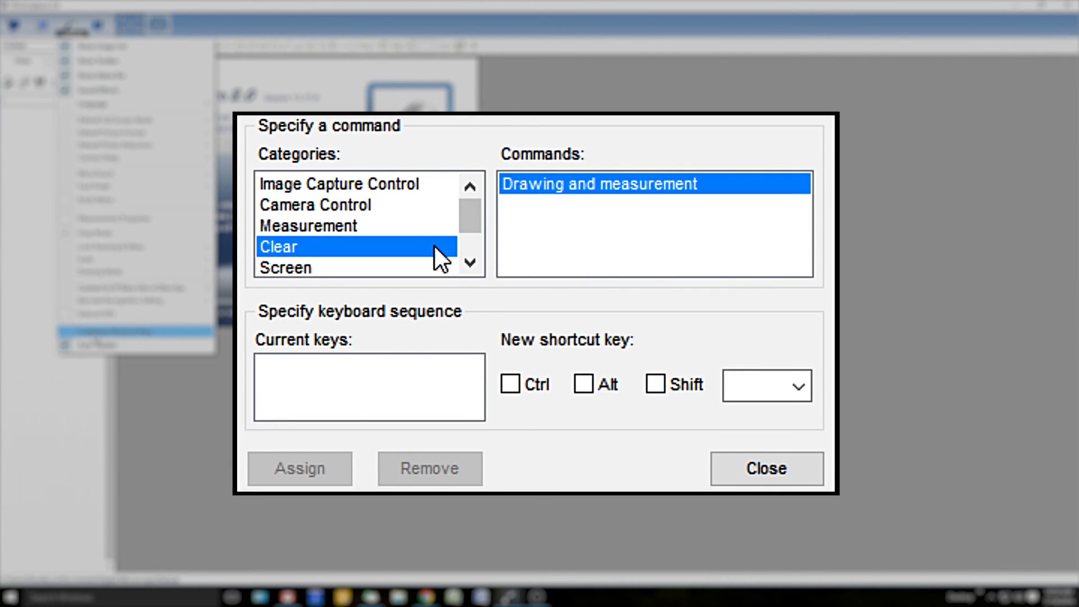